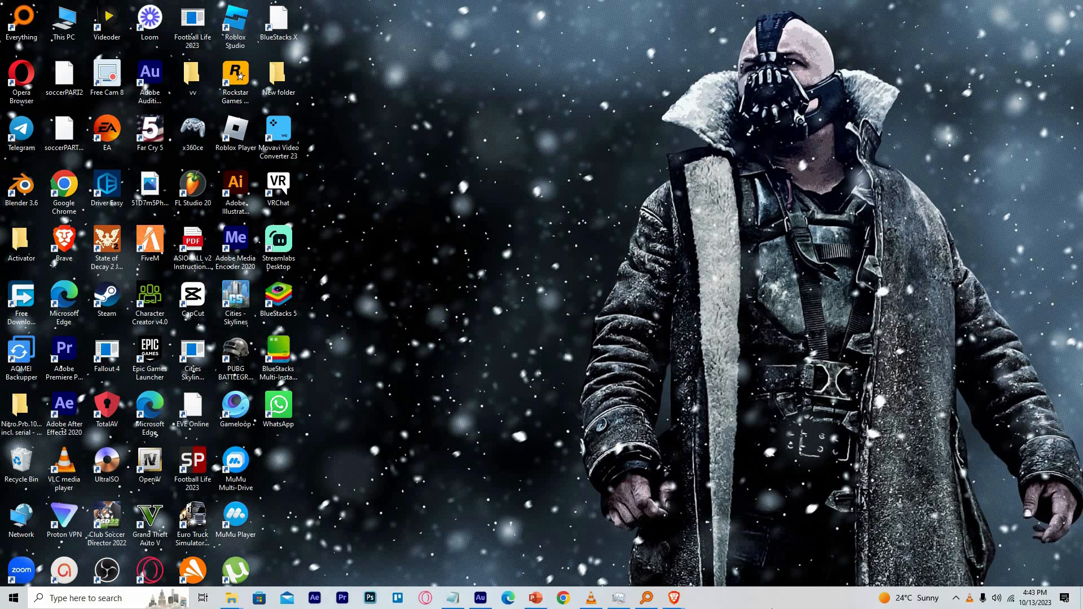
mouse_move(765, 607)
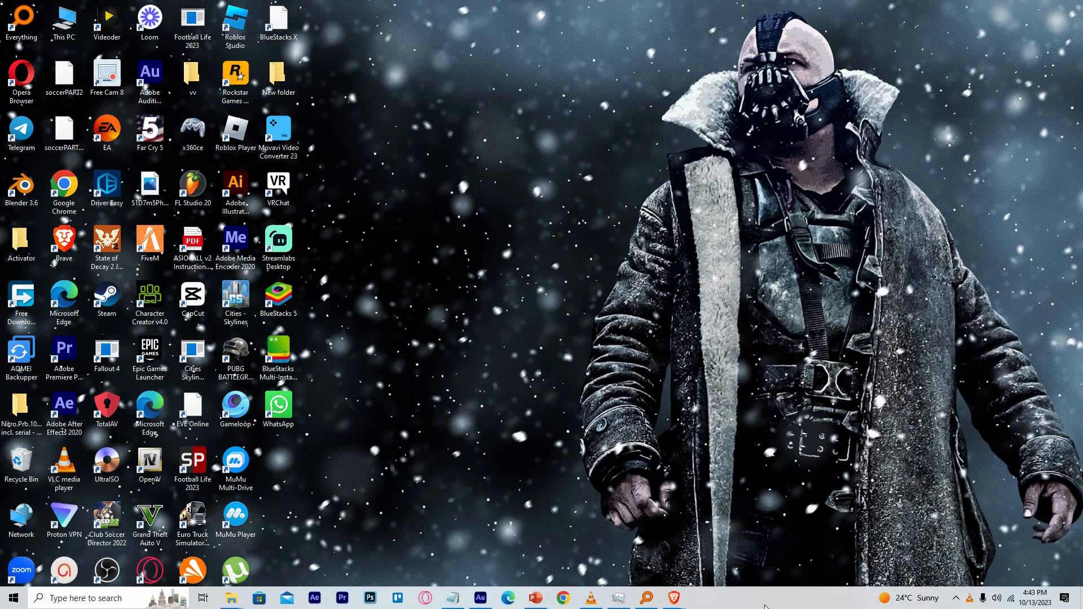
mouse_move(749, 602)
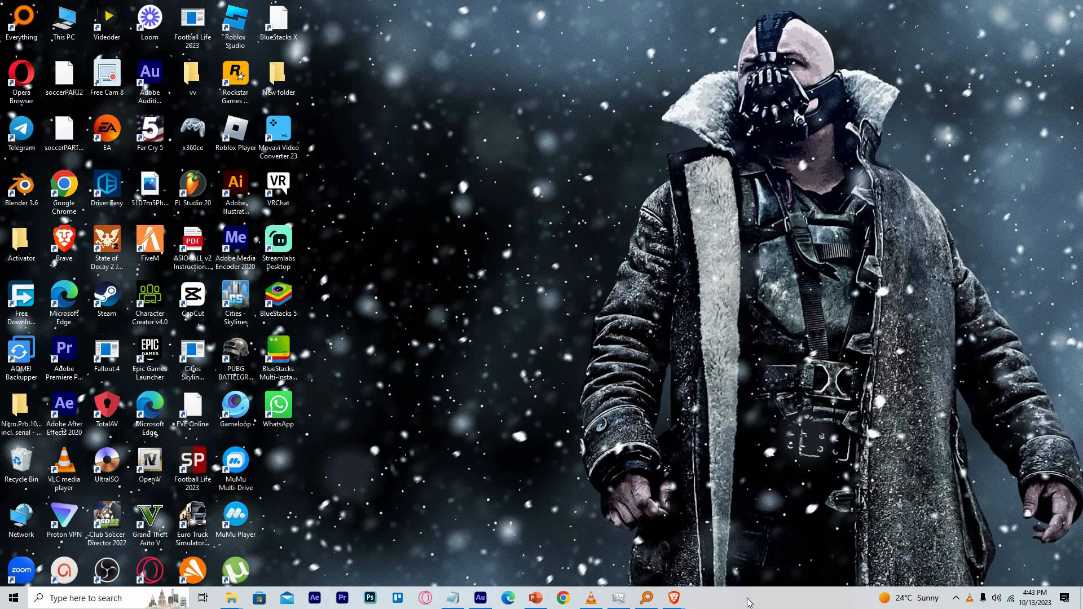
mouse_move(700, 605)
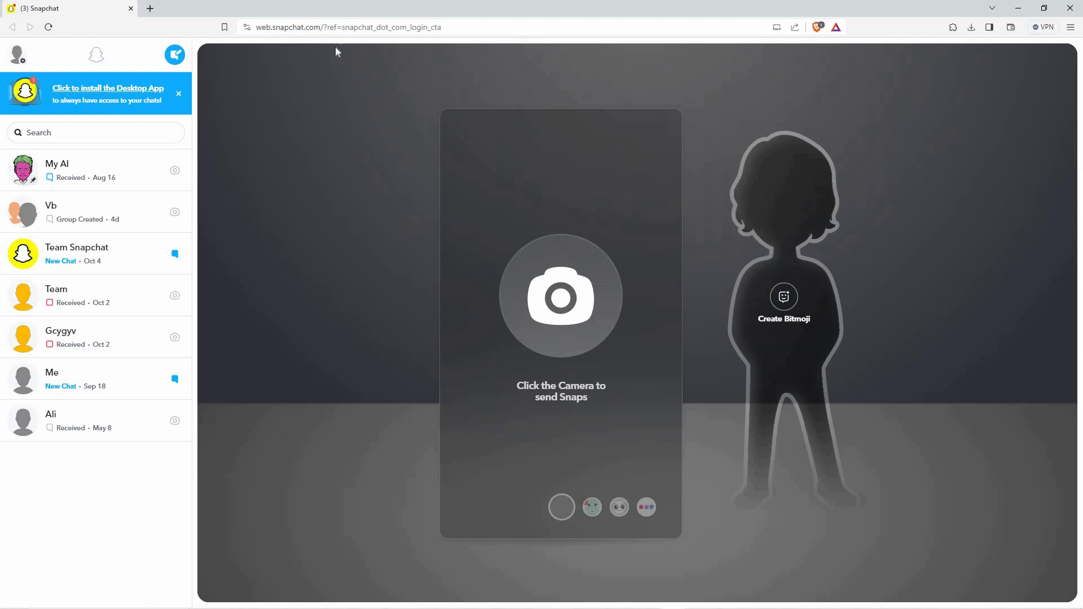
mouse_move(132, 17)
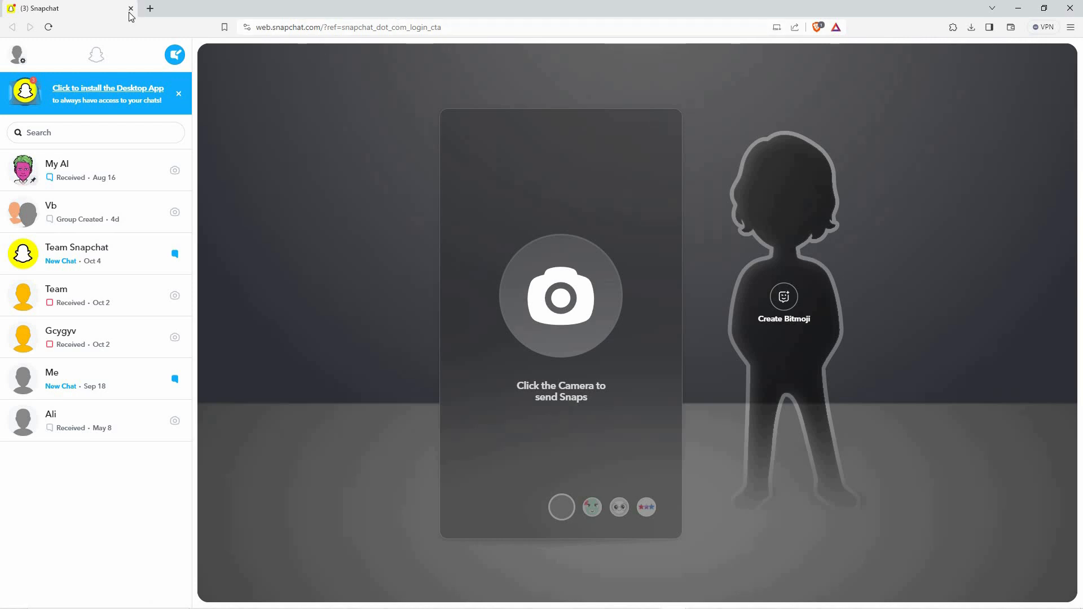
mouse_move(241, 30)
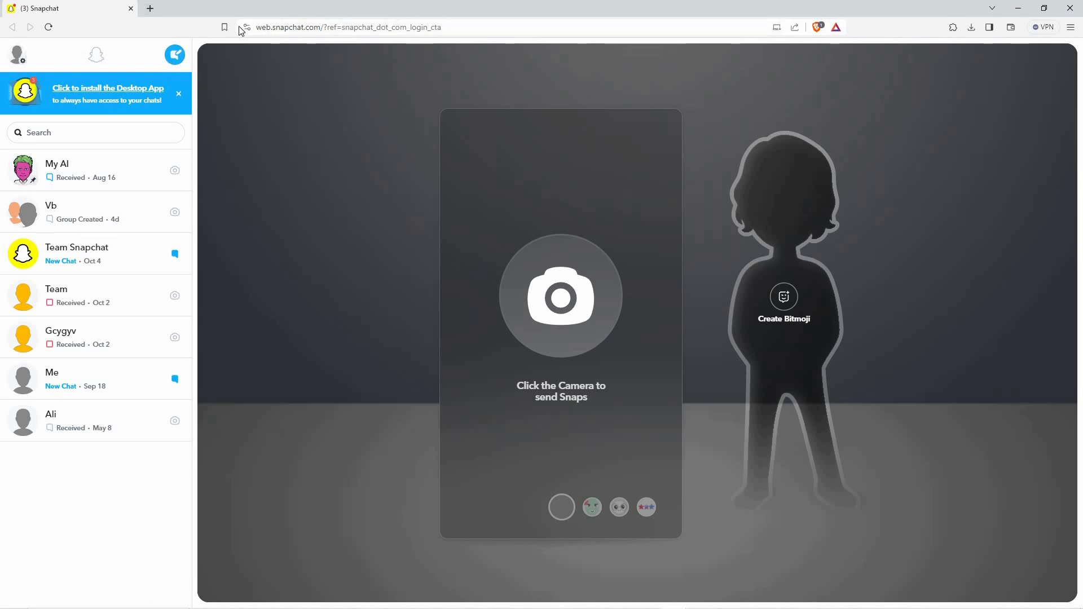
mouse_move(238, 133)
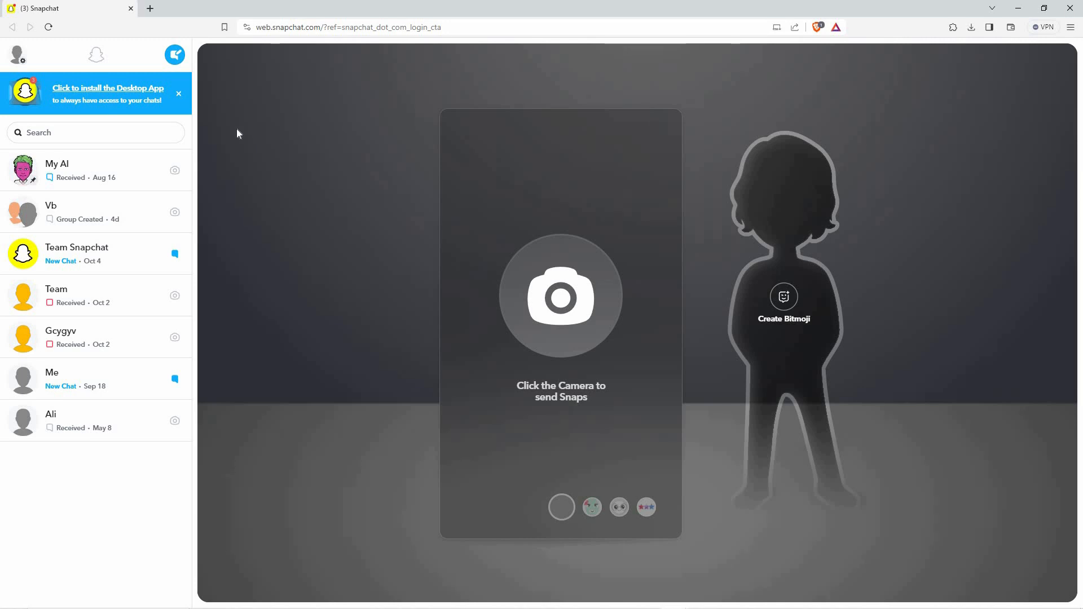
mouse_move(178, 94)
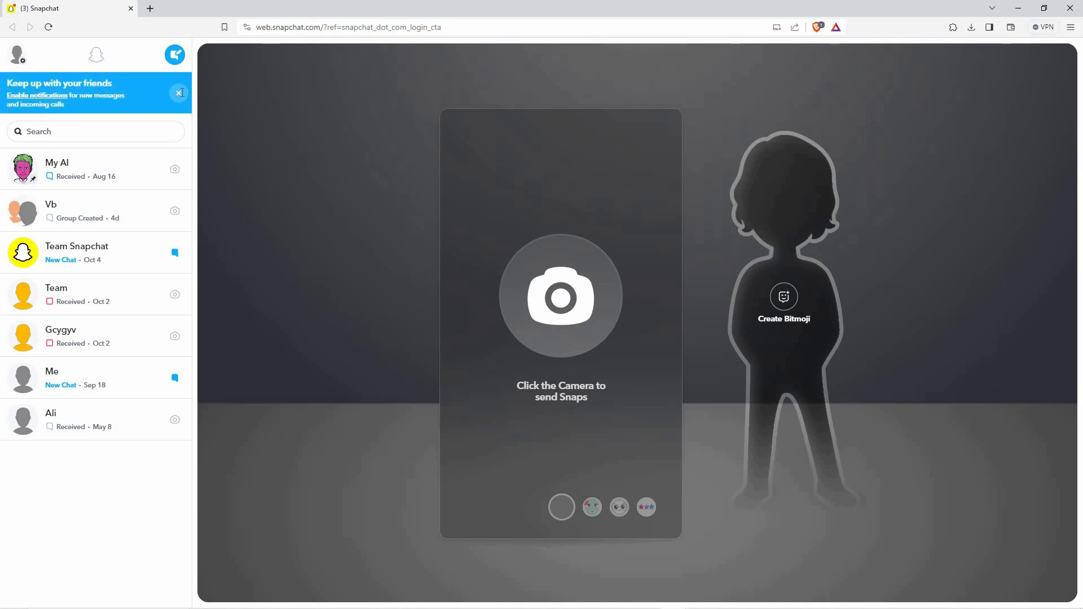
- Dismiss the 'Keep up with your friends' enable-notifications banner from the chat list
click(178, 93)
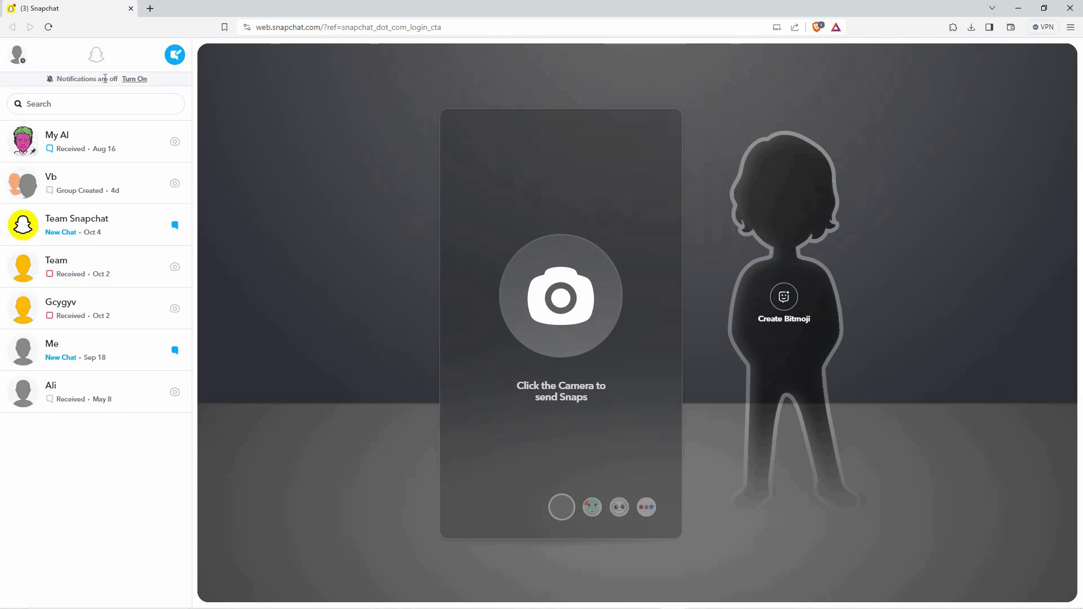
mouse_move(10, 61)
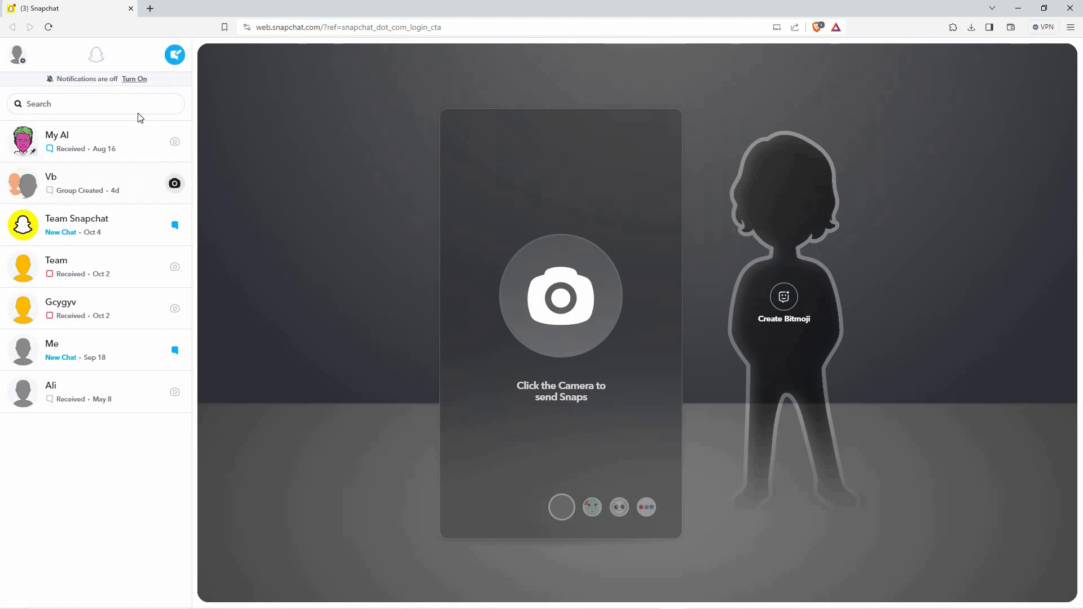
mouse_move(243, 121)
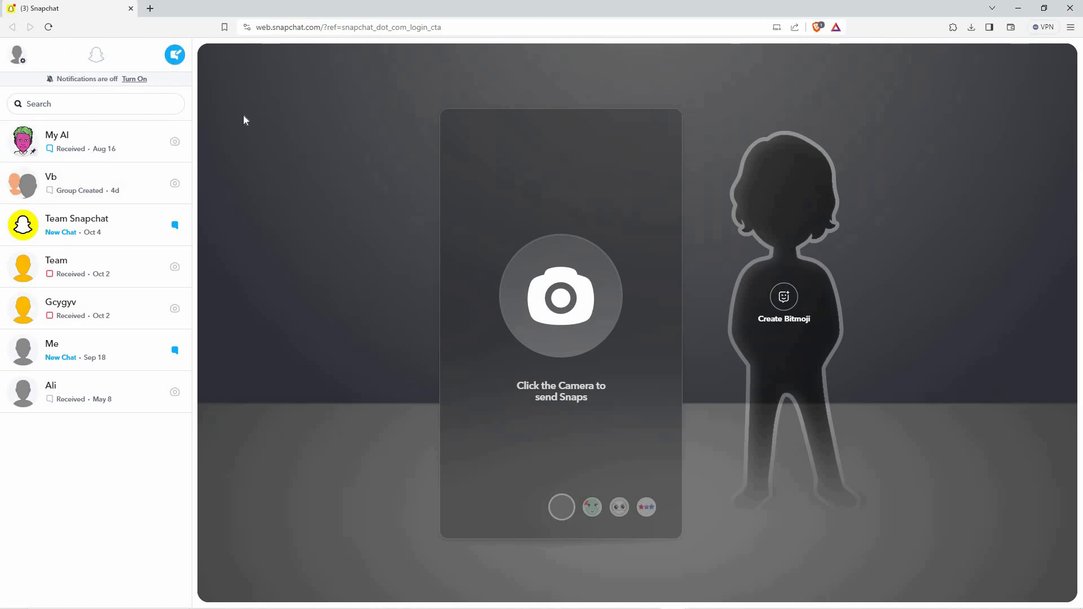
mouse_move(542, 349)
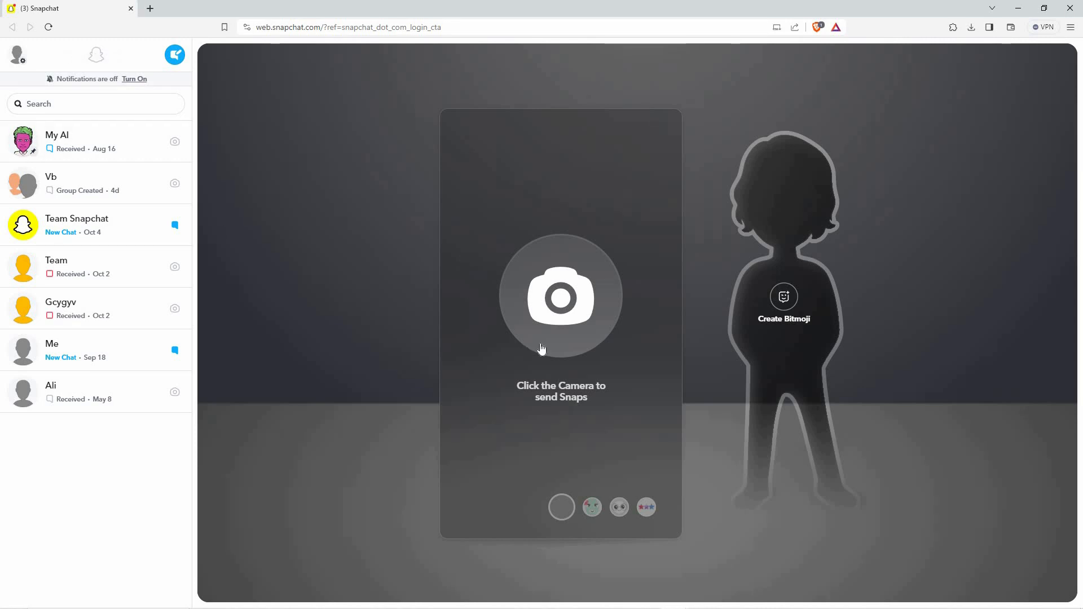
mouse_move(614, 342)
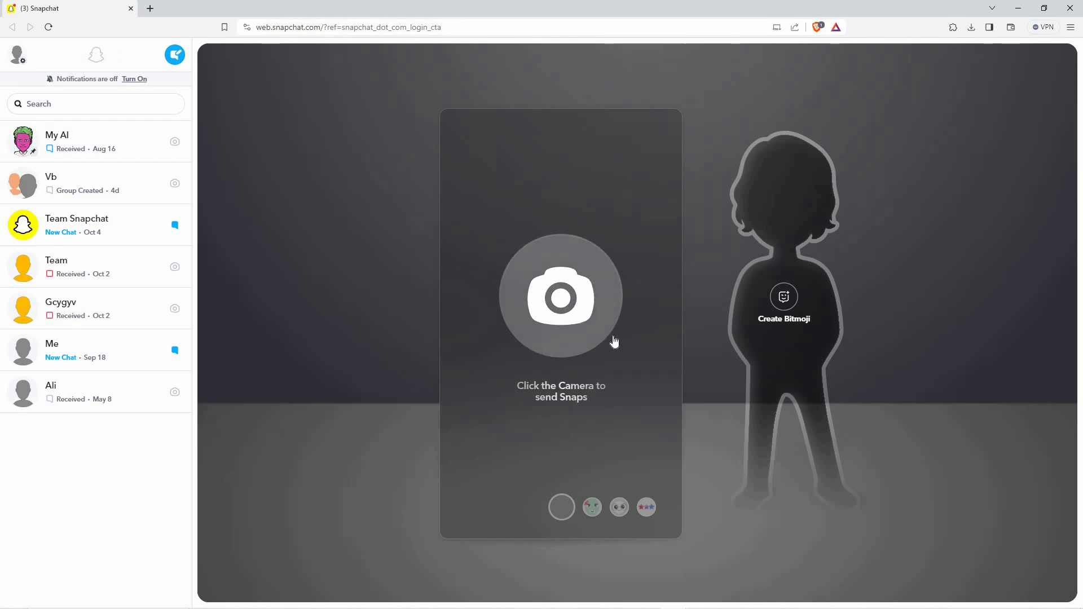
mouse_move(783, 304)
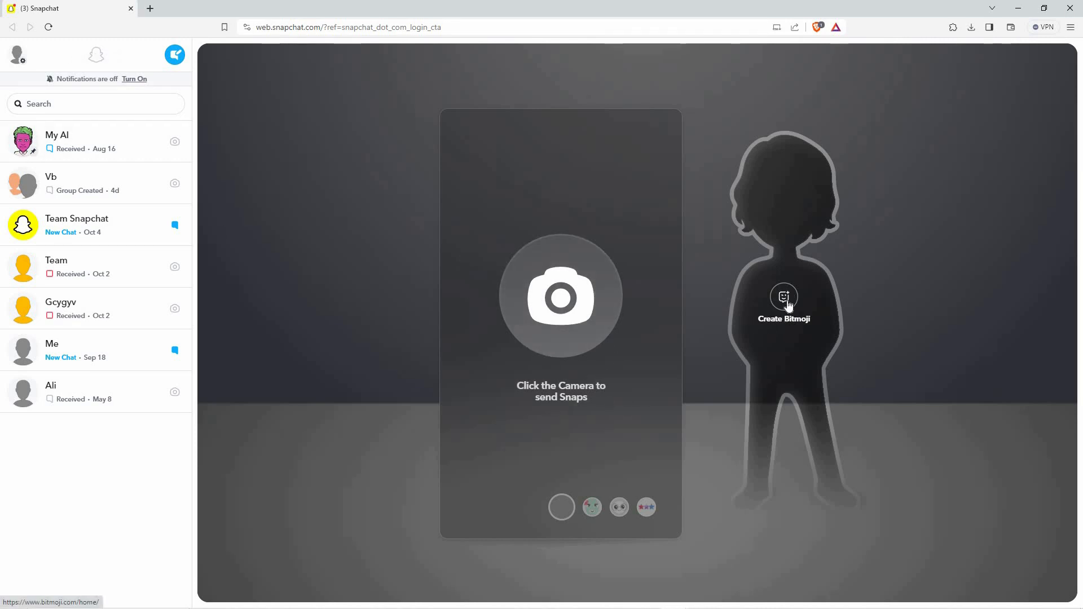
mouse_move(358, 451)
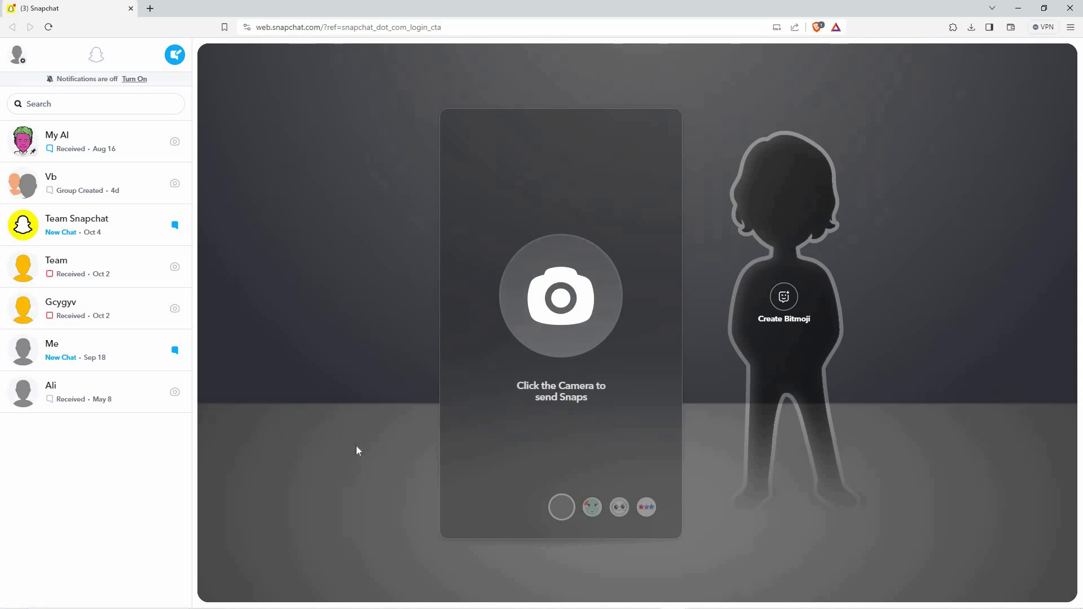
mouse_move(88, 462)
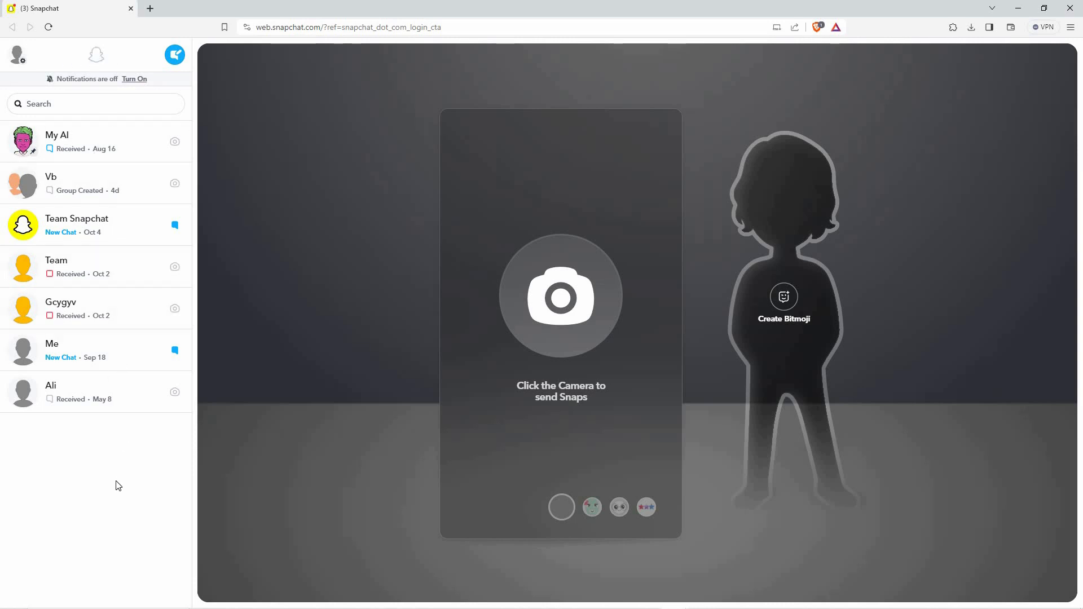
mouse_move(328, 485)
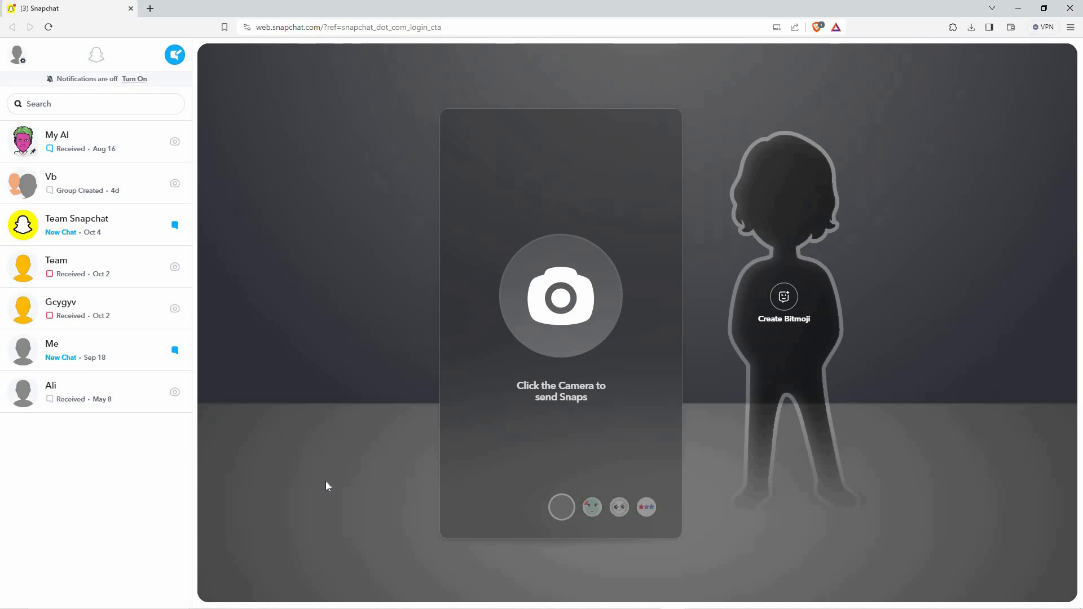
mouse_move(354, 454)
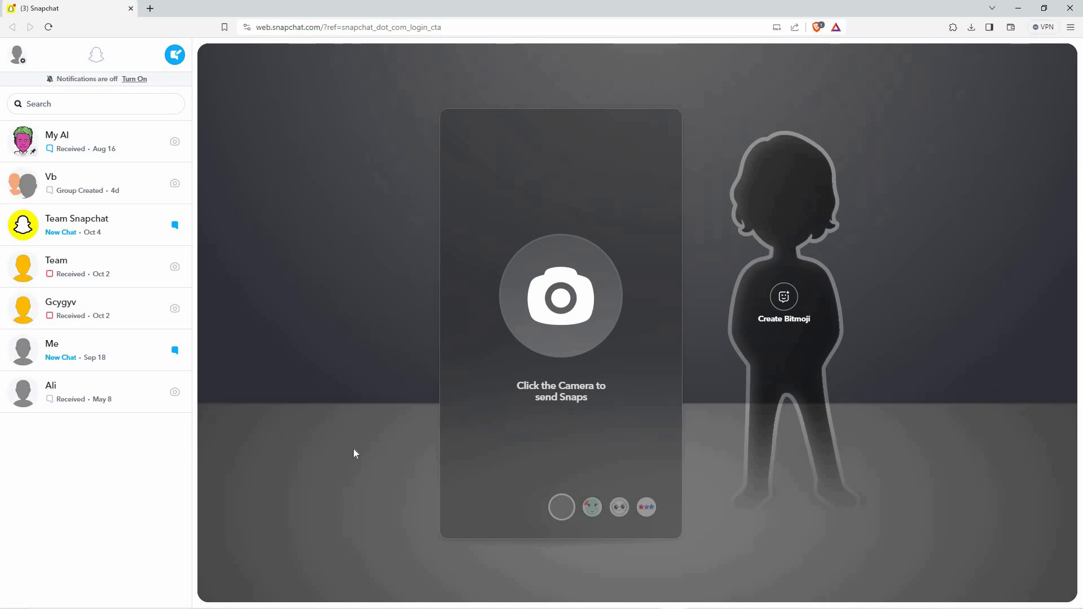